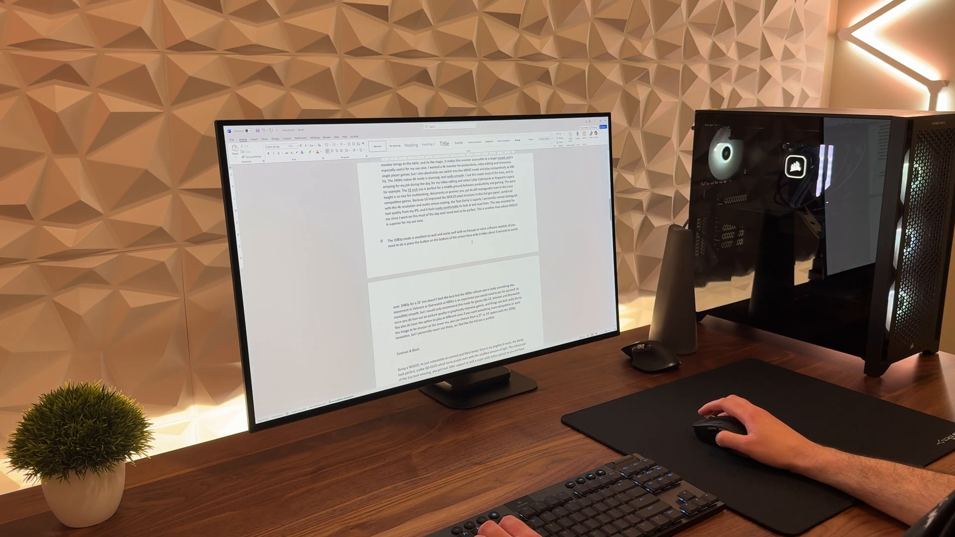
Scroll the Word document, then type the note 'LG32G5A' in the tiled windows
scroll("down", 3)
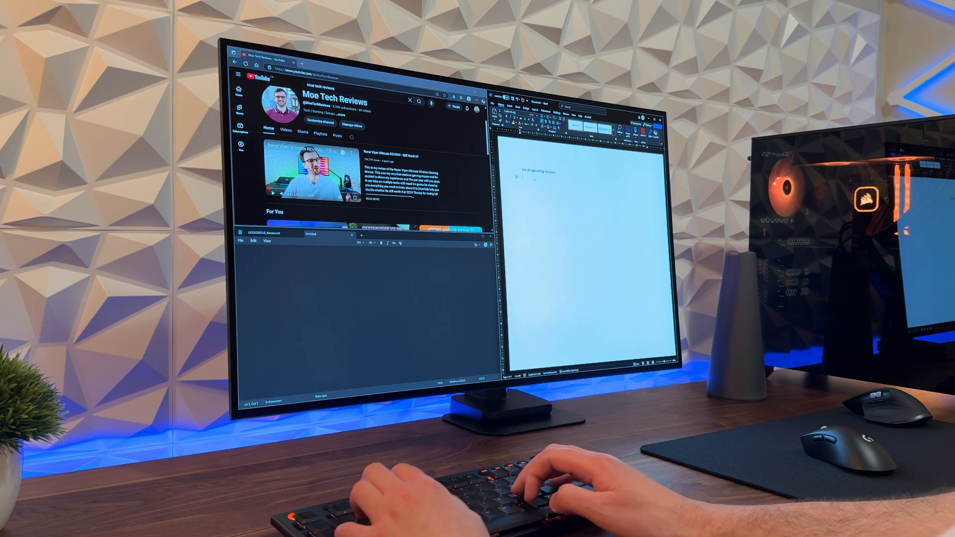
type("LG32G5A")
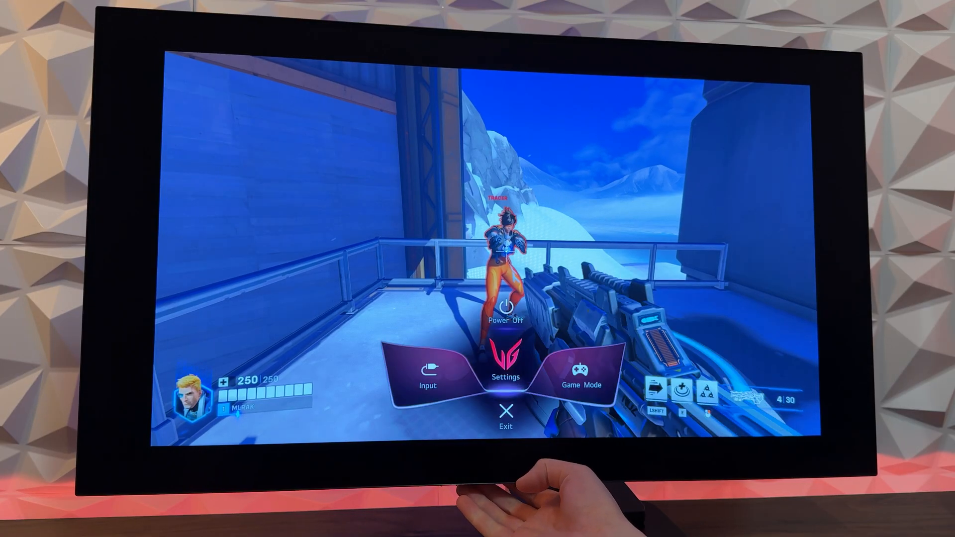
Open the monitor's quick menu and choose Settings to show Game Adjust
left_click(504, 366)
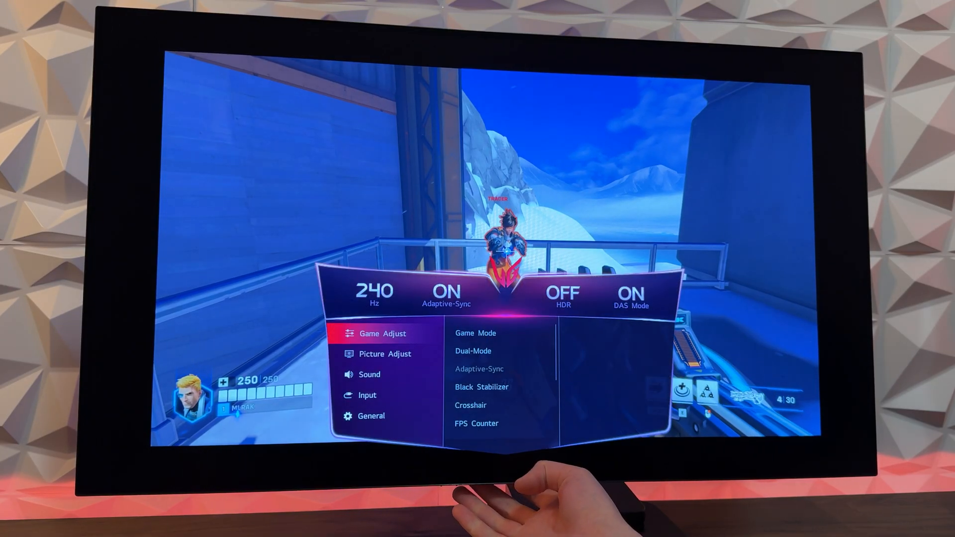
left_click(475, 333)
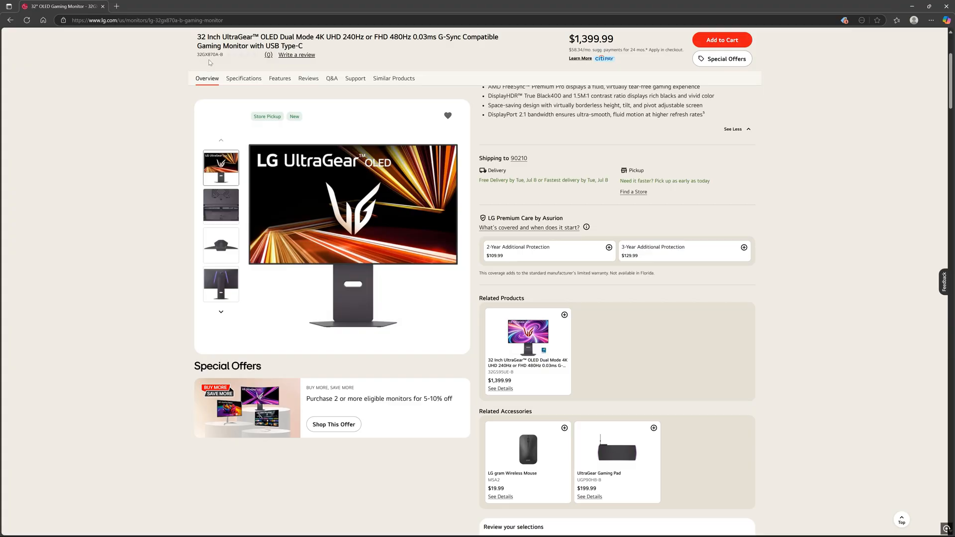
mouse_move(290, 84)
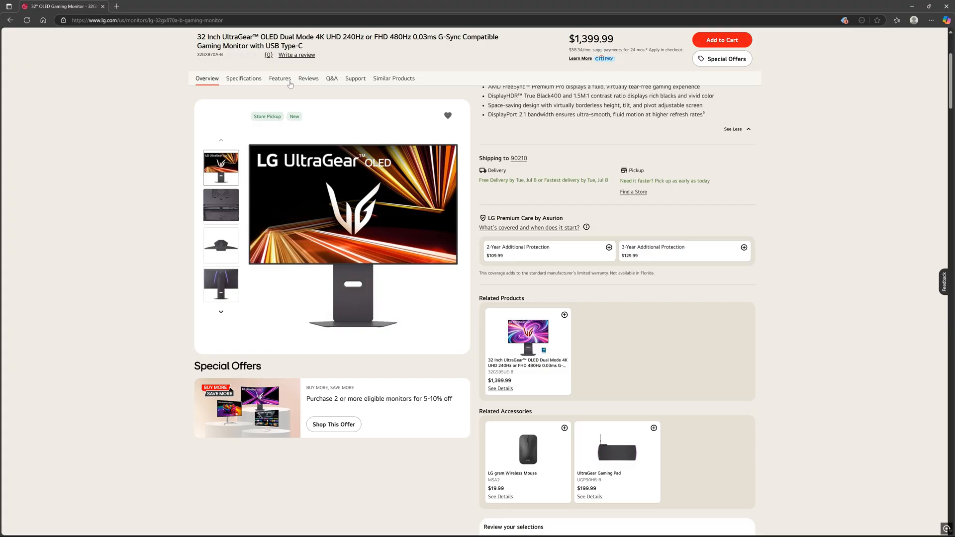
Scroll to Input/Output specs and select the USB Type-C count and 90 W delivery
scroll("down", 3)
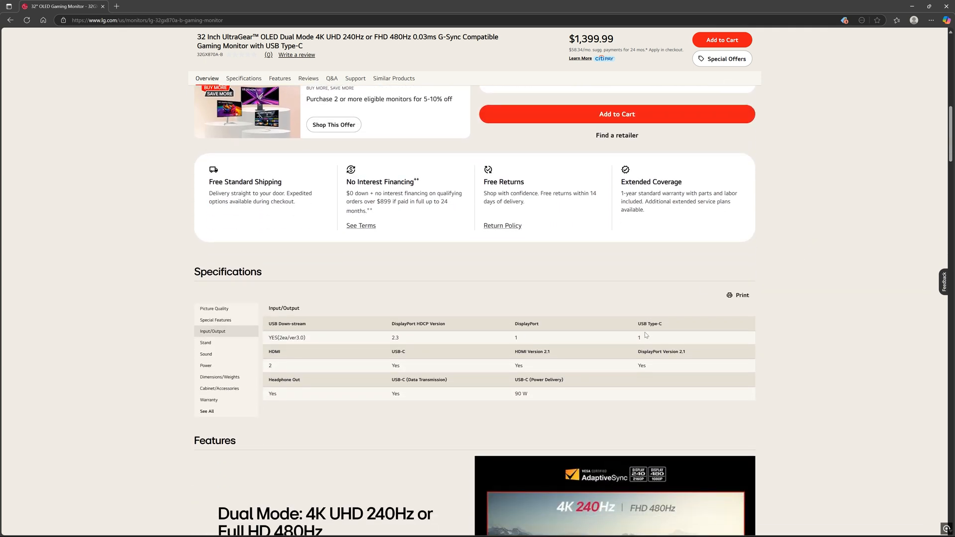
double_click(638, 337)
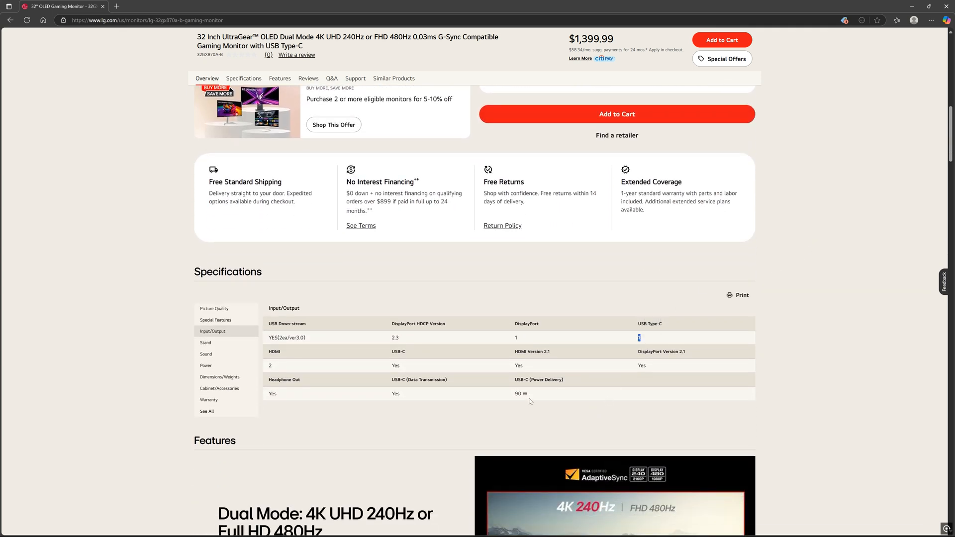
double_click(521, 393)
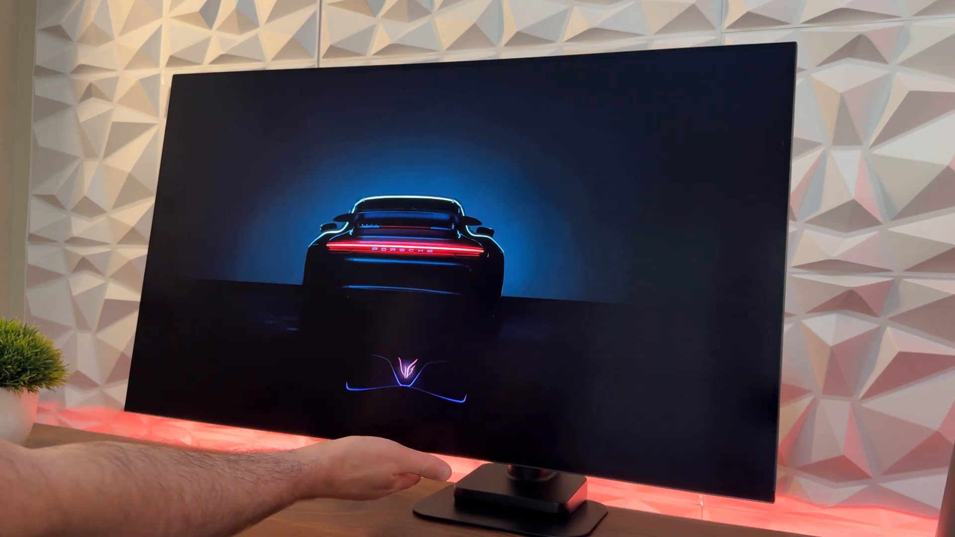
Bring up the quick menu over the Porsche wallpaper, then open full Settings
left_click(402, 481)
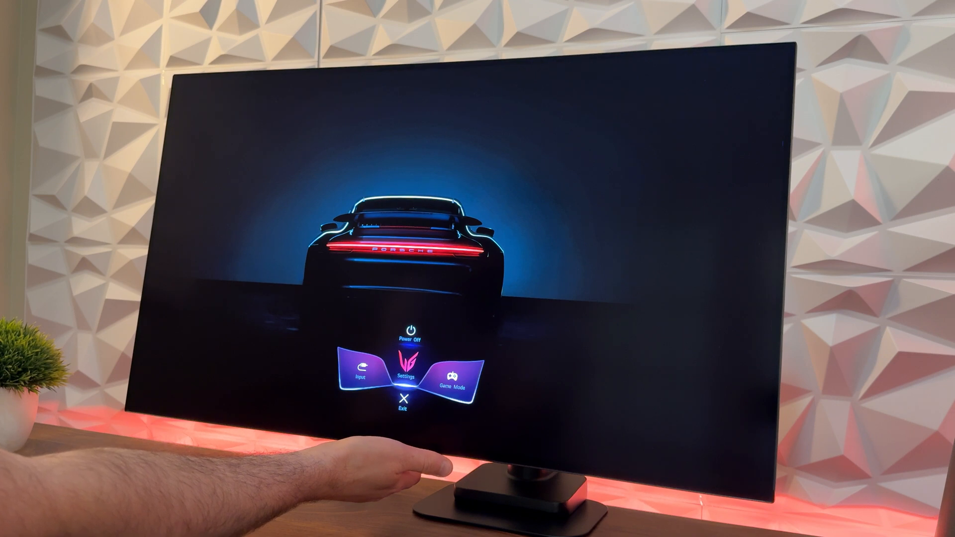
left_click(402, 372)
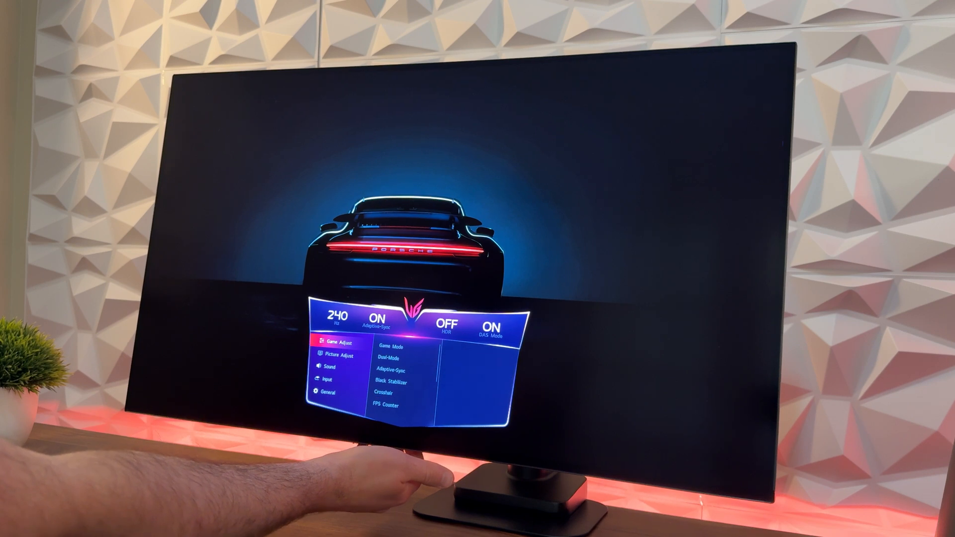
Browse from Picture Adjust brightness options down to the Input settings section
left_click(337, 355)
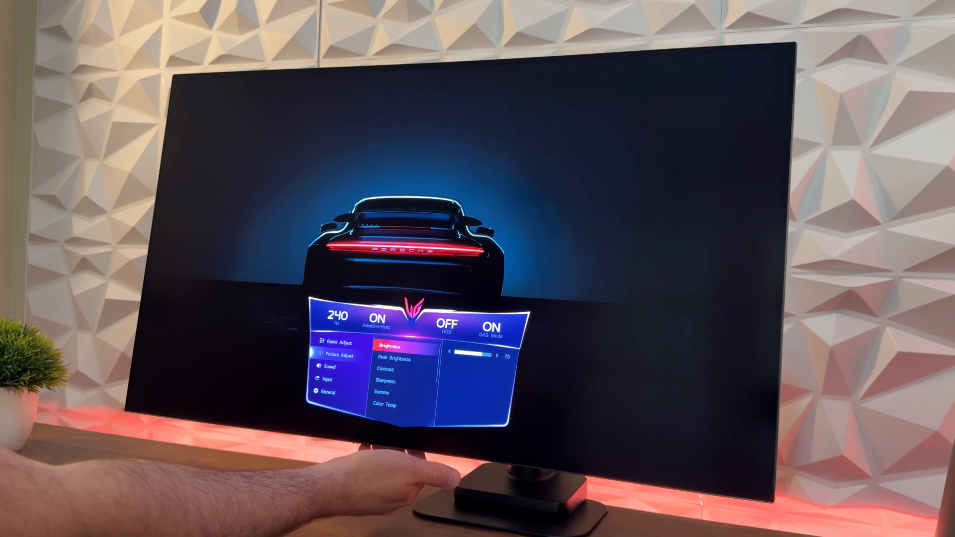
left_click(385, 394)
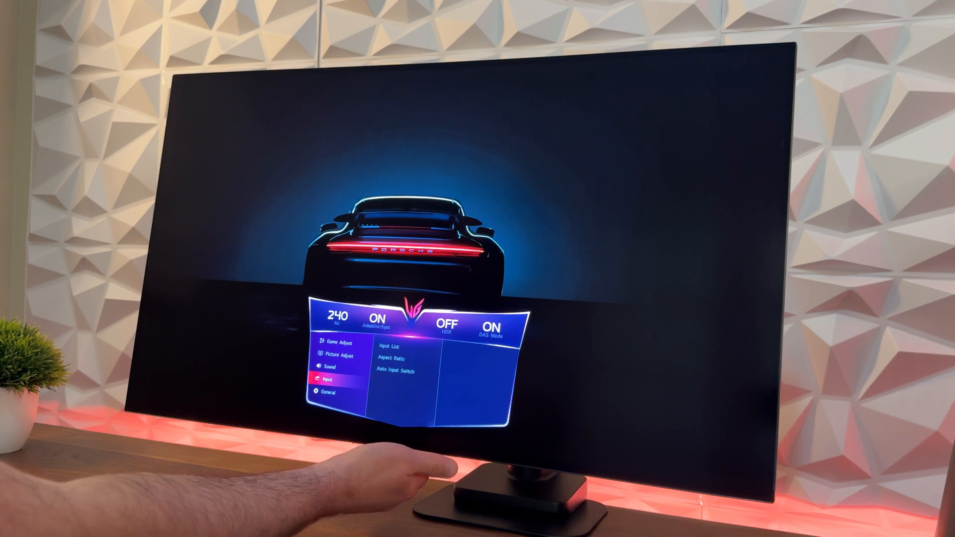
Open General settings and show OLED Screen Move's Off and Mode 1–3 choices
left_click(327, 392)
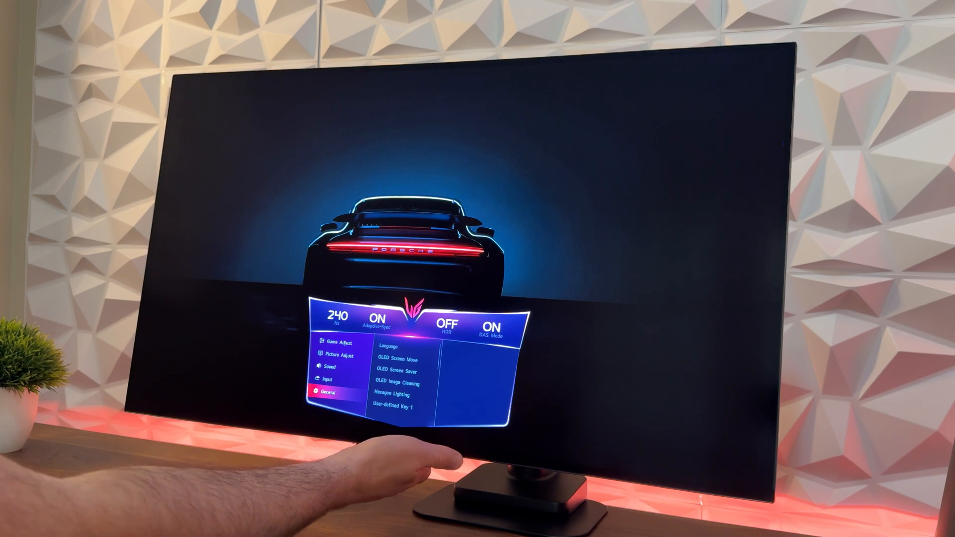
left_click(388, 347)
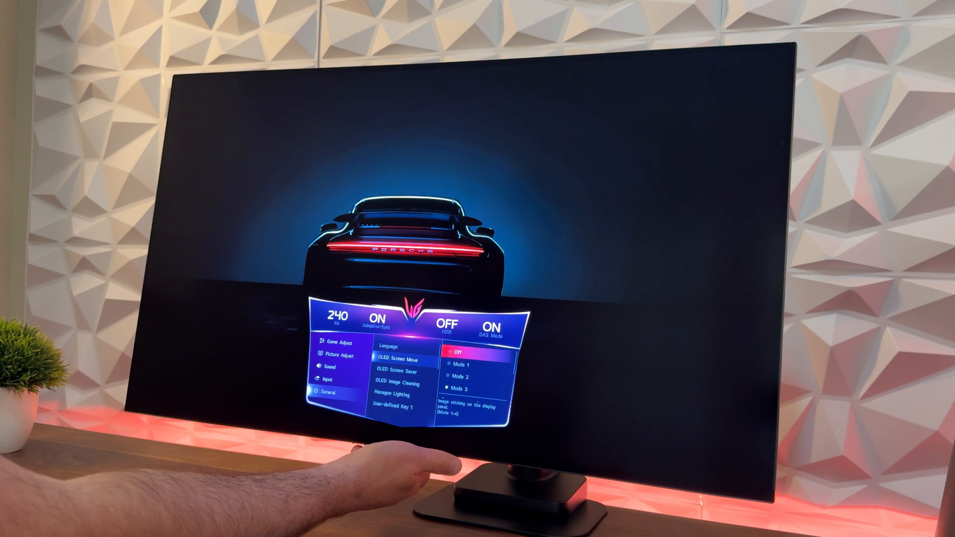
View OLED Screen Saver options, then the OLED Image Cleaning No/Yes prompt
left_click(475, 378)
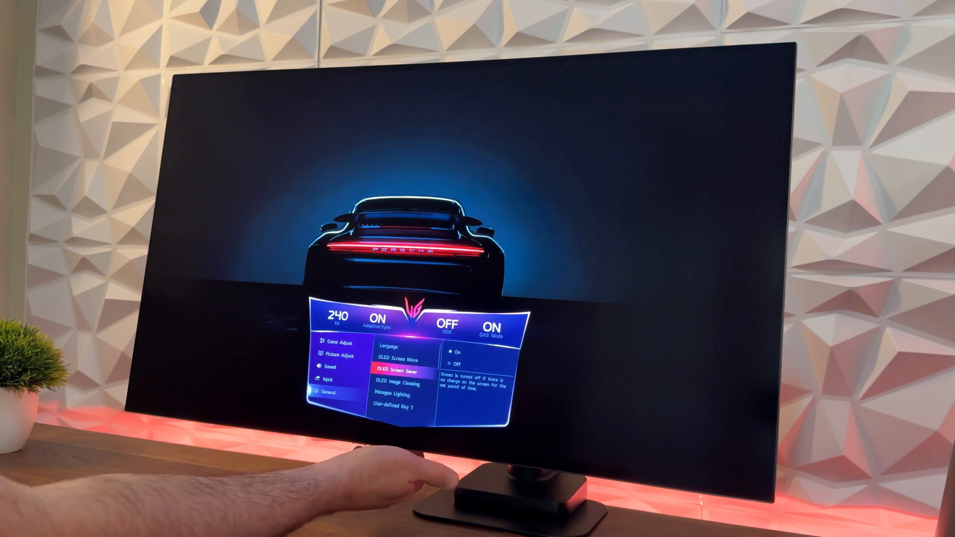
key("down")
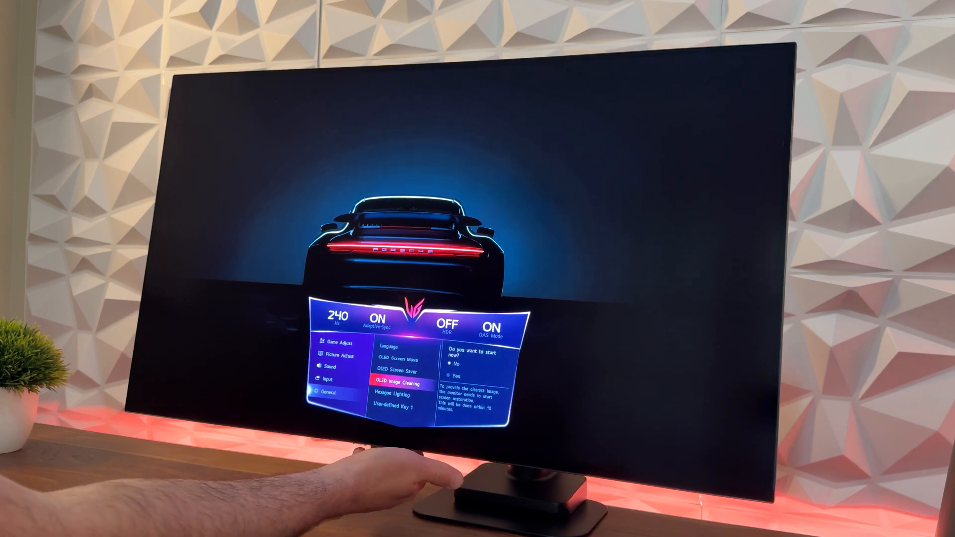